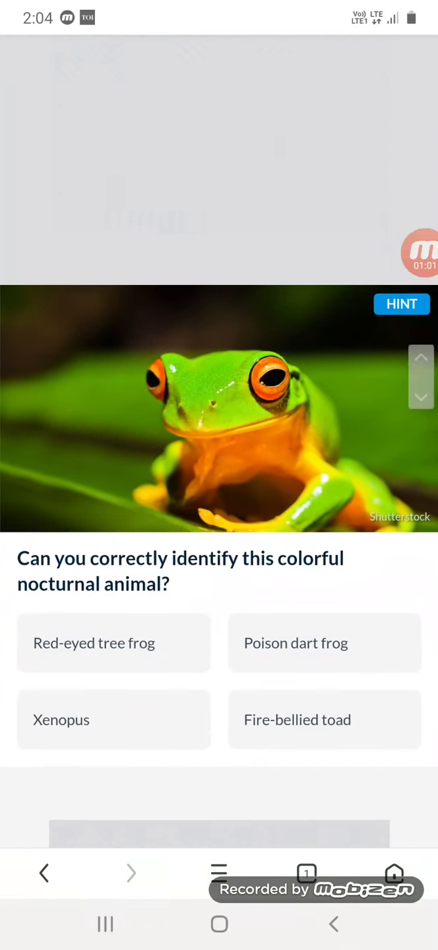
- Answer the colorful nocturnal tree frog question and the jet-propelled swimmer question
scroll("down", 3)
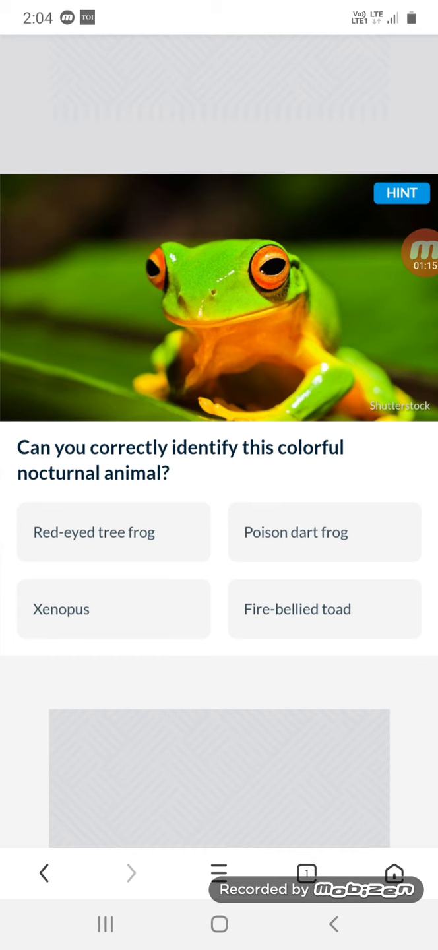
left_click(113, 532)
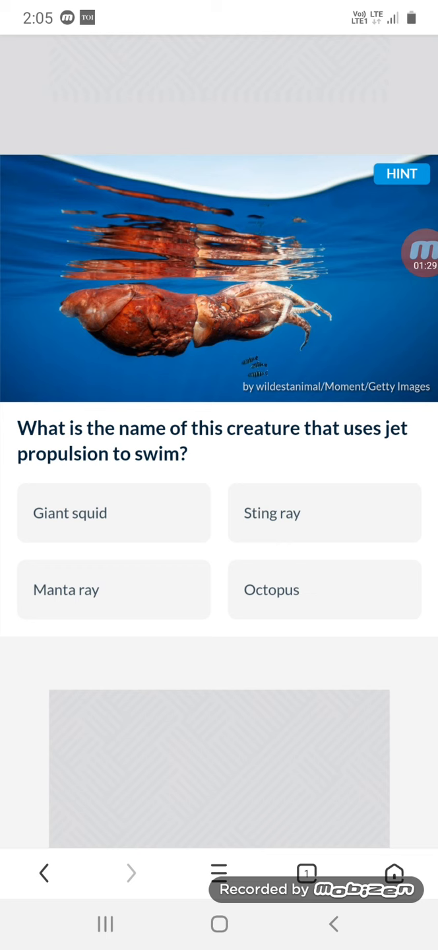
left_click(114, 513)
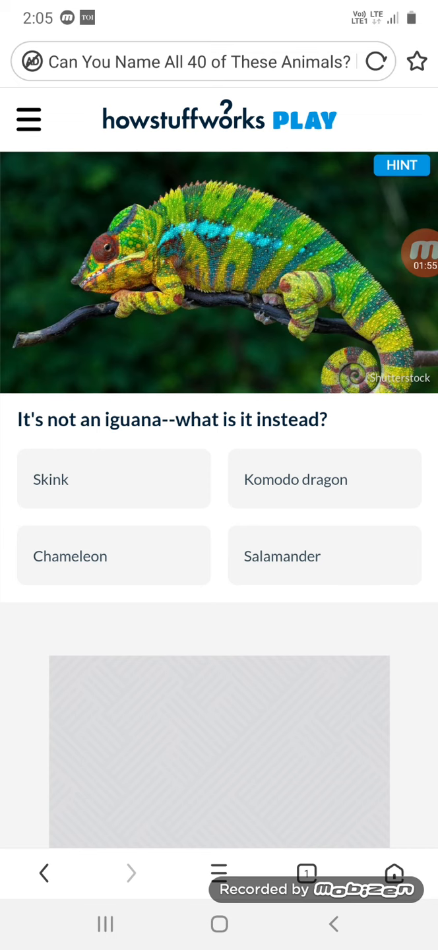
- Answer the chameleon and aye-aye questions, then pick Beluga whale and Wolverine
left_click(113, 555)
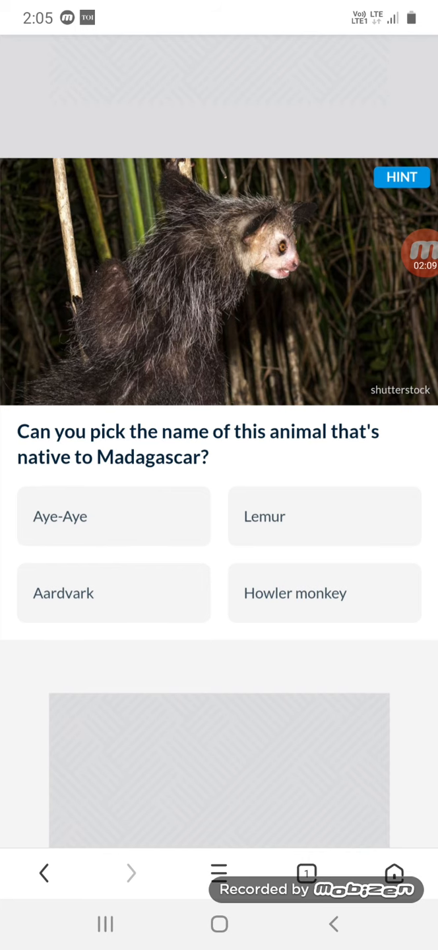
left_click(113, 517)
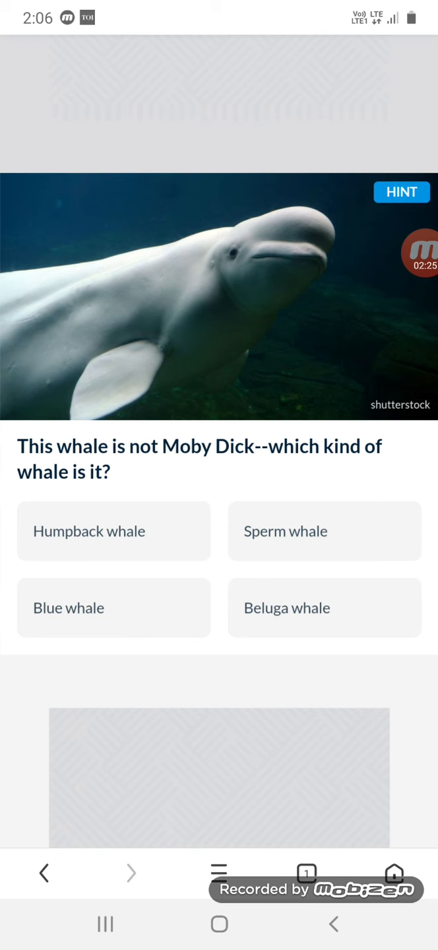
left_click(324, 607)
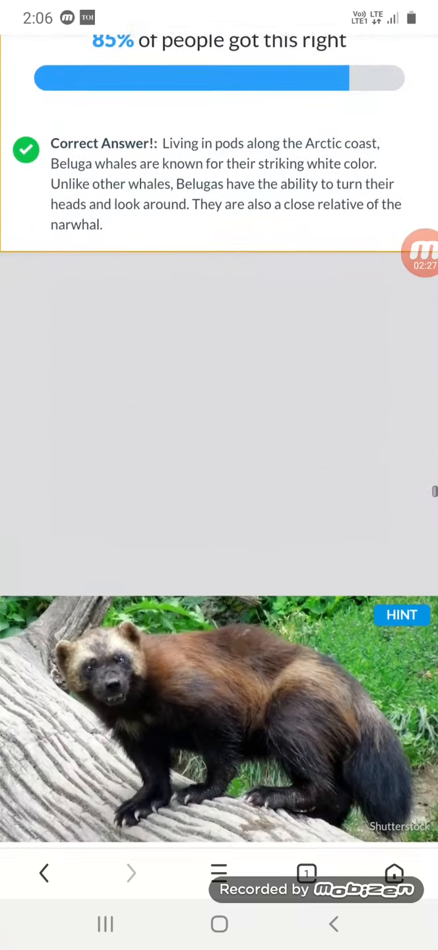
scroll("down", 3)
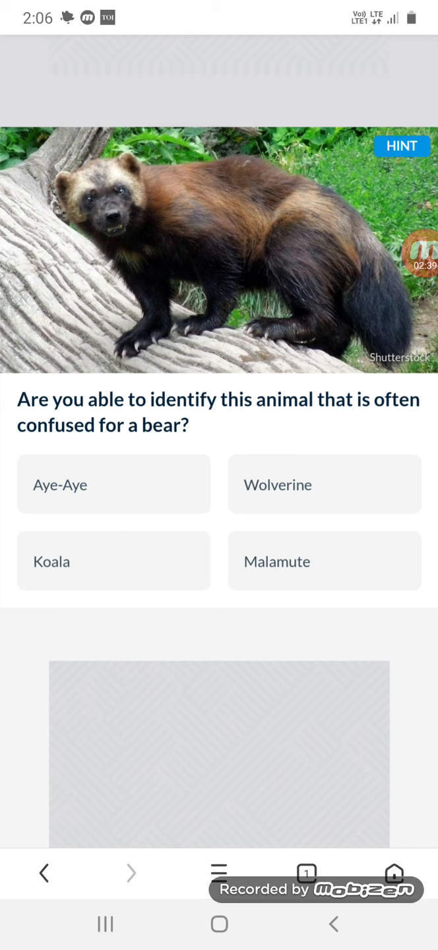
left_click(324, 485)
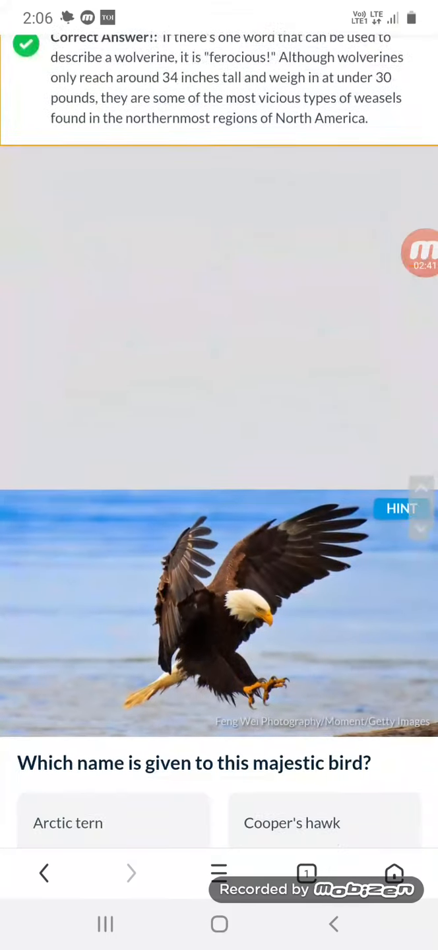
scroll("down", 3)
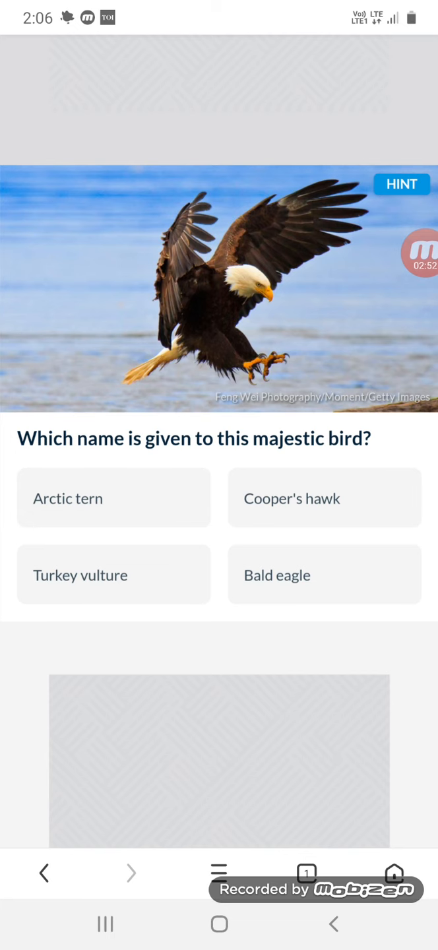
- Answer the bald eagle, 200-pound snake and trout-relative fish questions
left_click(324, 575)
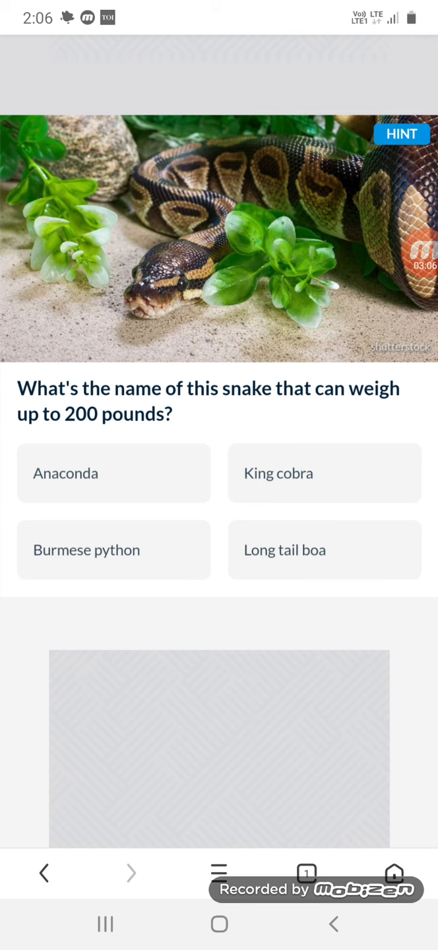
left_click(114, 549)
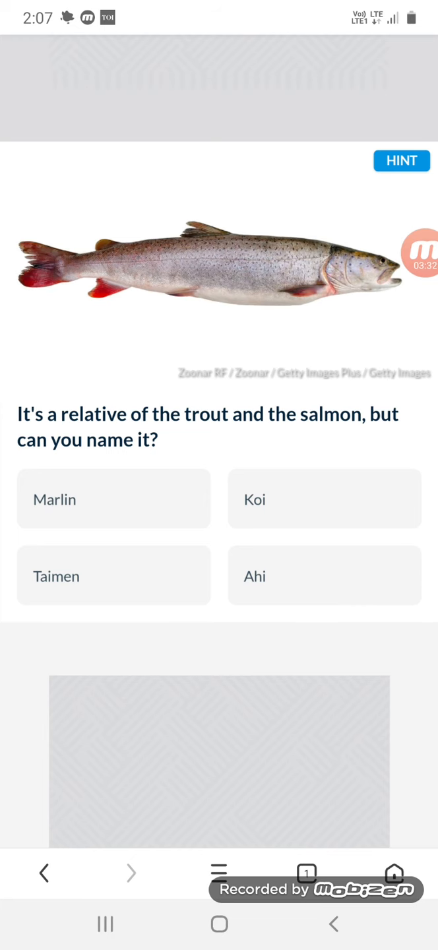
left_click(114, 576)
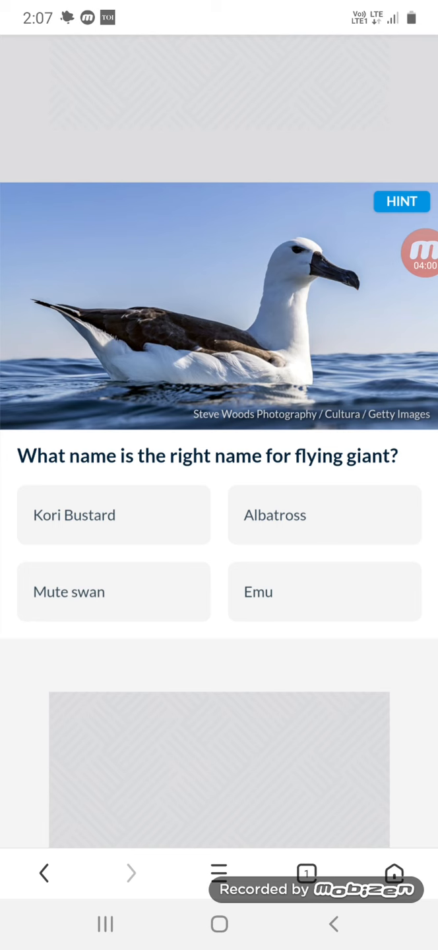
- Pick Albatross, then answer the opossum marsupial and groundhog marmota monax questions
left_click(325, 515)
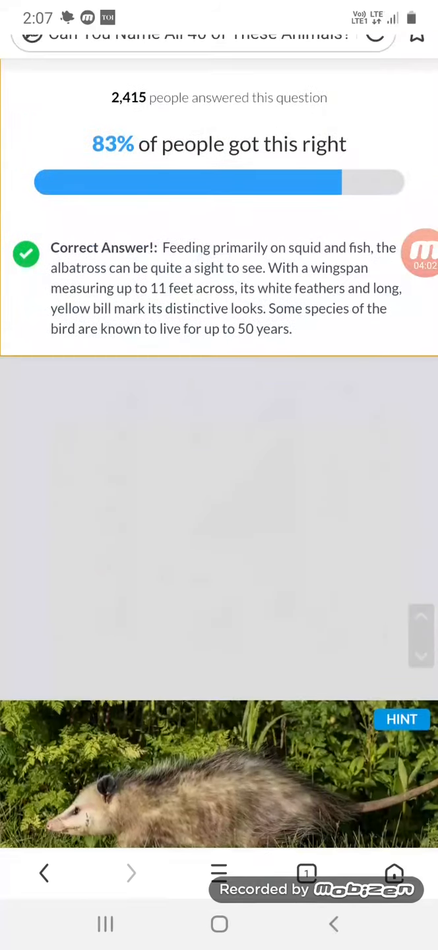
scroll("down", 3)
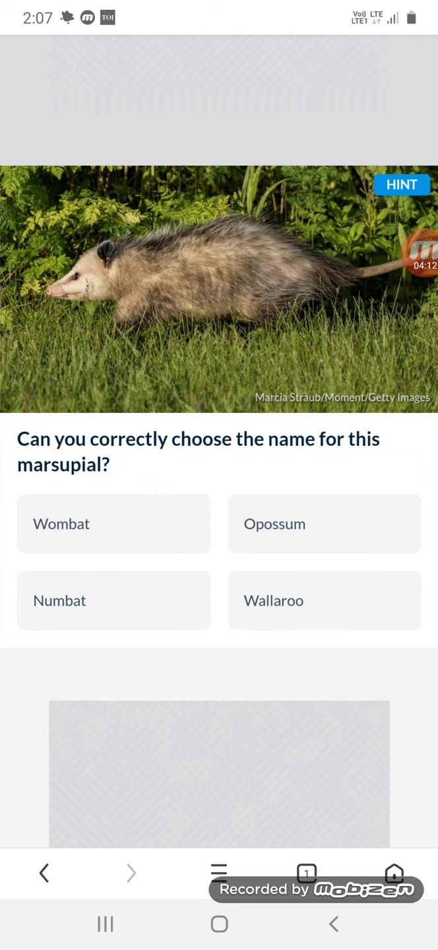
left_click(324, 524)
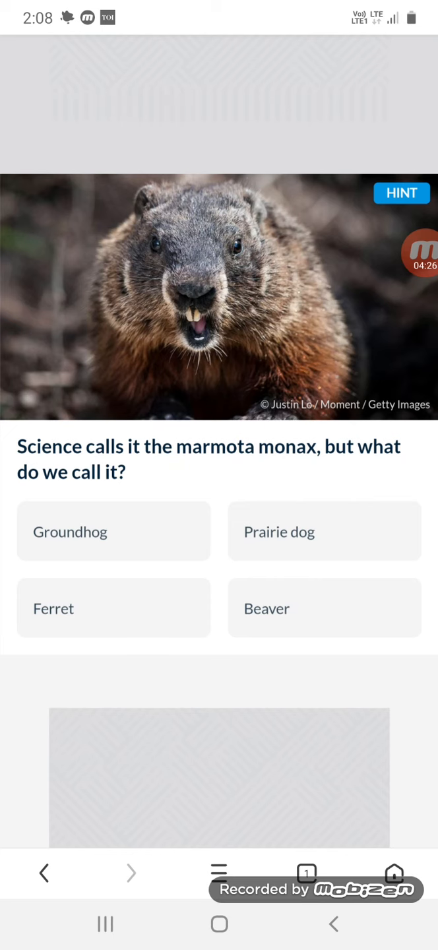
left_click(114, 531)
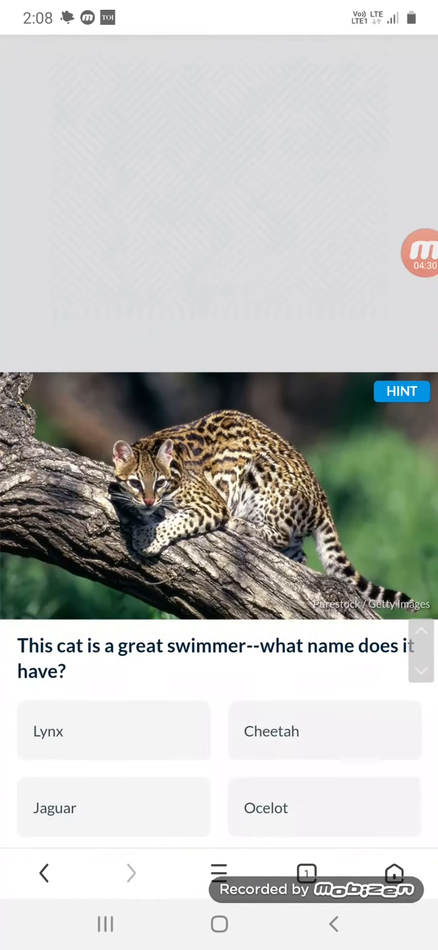
scroll("down", 3)
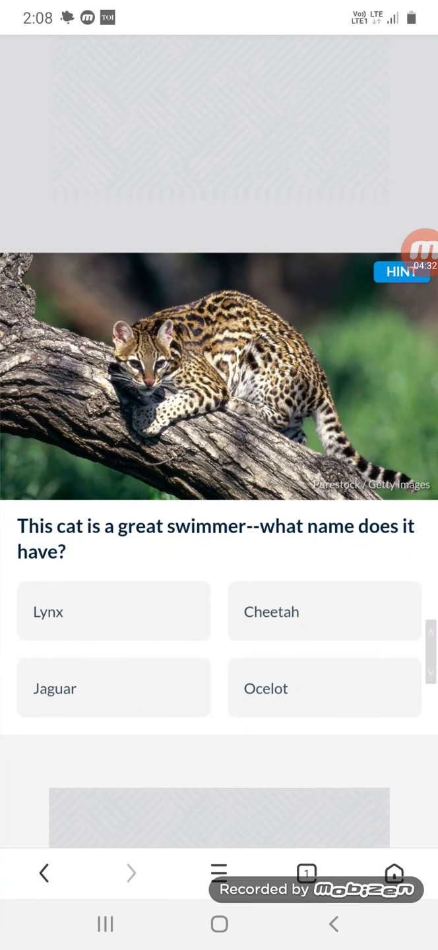